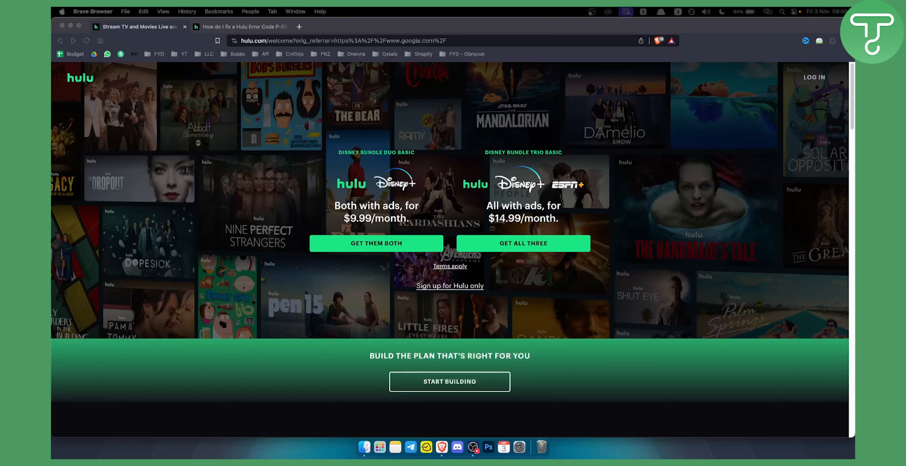
{"action": "mouse_move", "coordinate": [267, 53]}
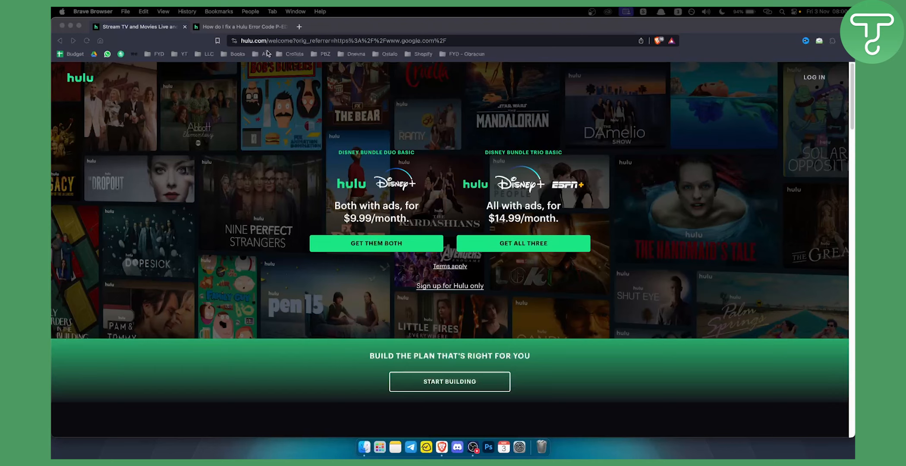
Switch to the PEDU104 error thread and scroll its comments to the customer-service fix reply
{"action": "left_click", "coordinate": [243, 27]}
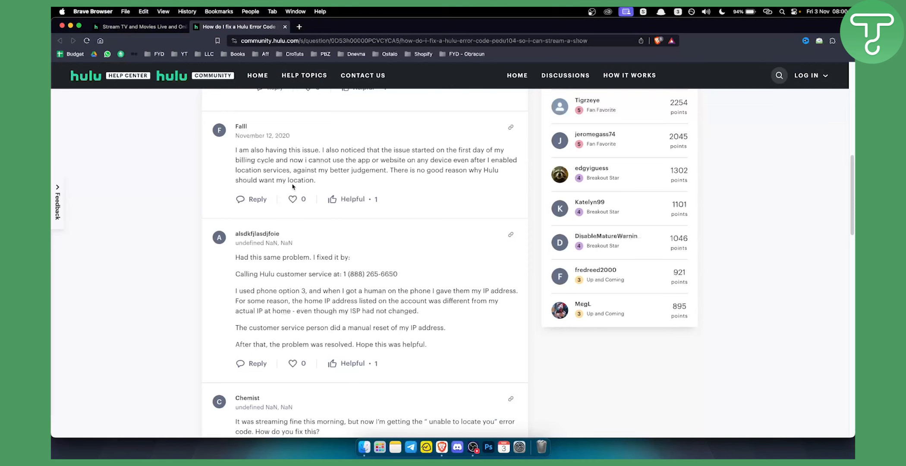
{"action": "scroll", "scroll_direction": "up", "scroll_amount": 3}
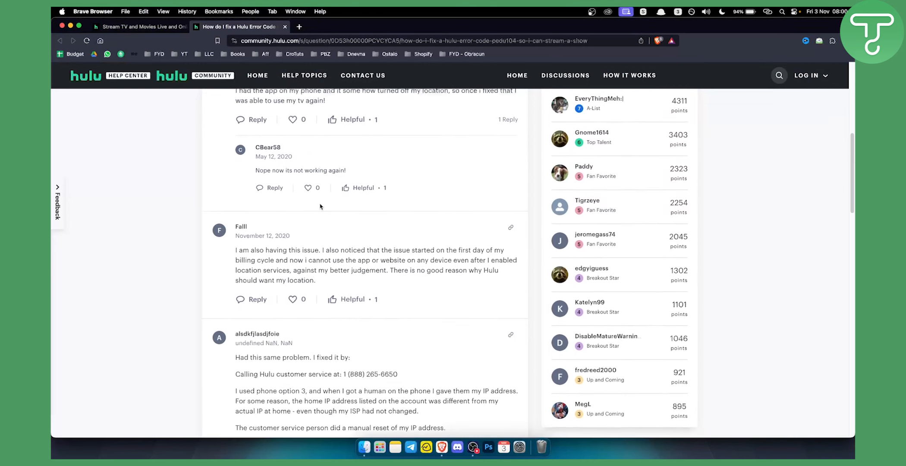
{"action": "scroll", "scroll_direction": "up", "scroll_amount": 3}
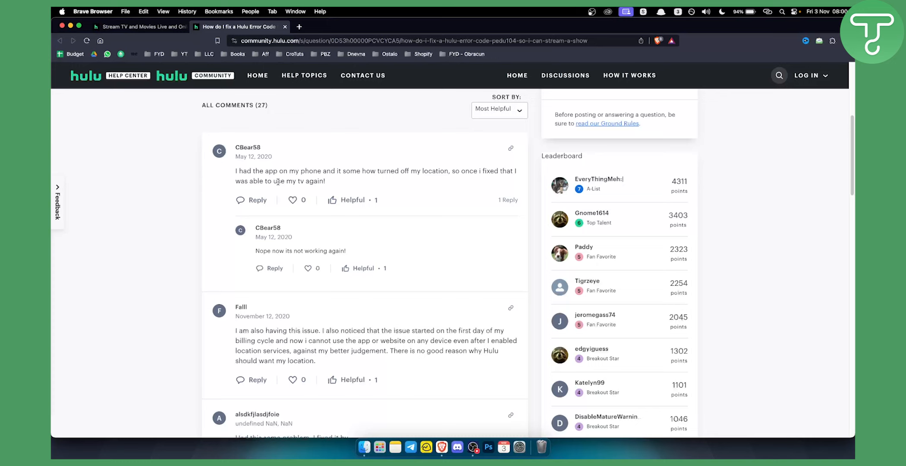
{"action": "scroll", "scroll_direction": "down", "scroll_amount": 3}
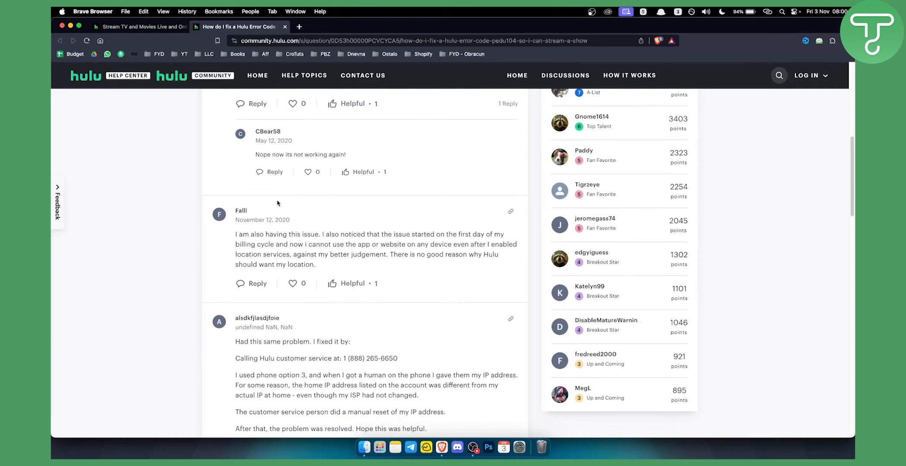
{"action": "scroll", "scroll_direction": "down", "scroll_amount": 3}
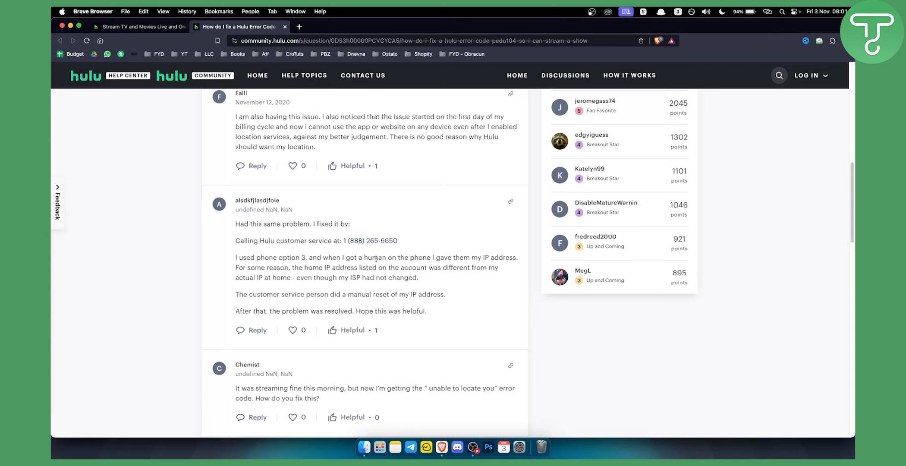
{"action": "mouse_move", "coordinate": [466, 257]}
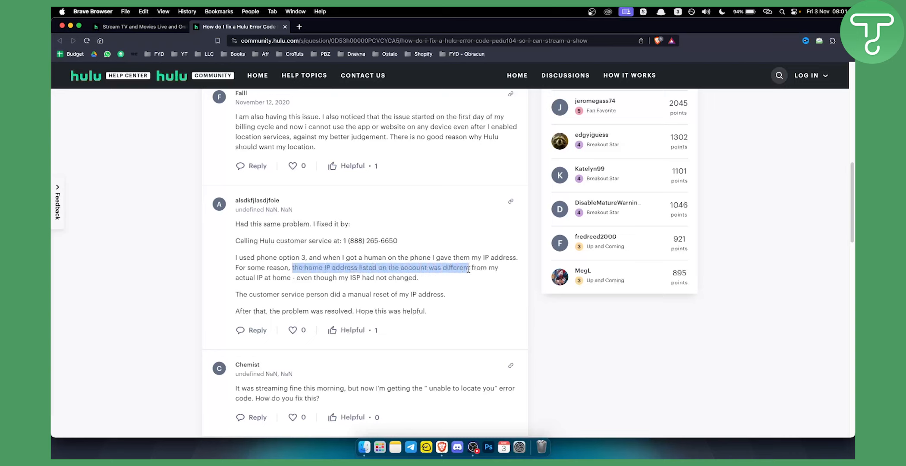
Highlight the reply's note about the account IP mismatch despite an unchanged ISP, then clear it
{"action": "left_click_drag", "start_coordinate": [469, 267], "coordinate": [293, 278]}
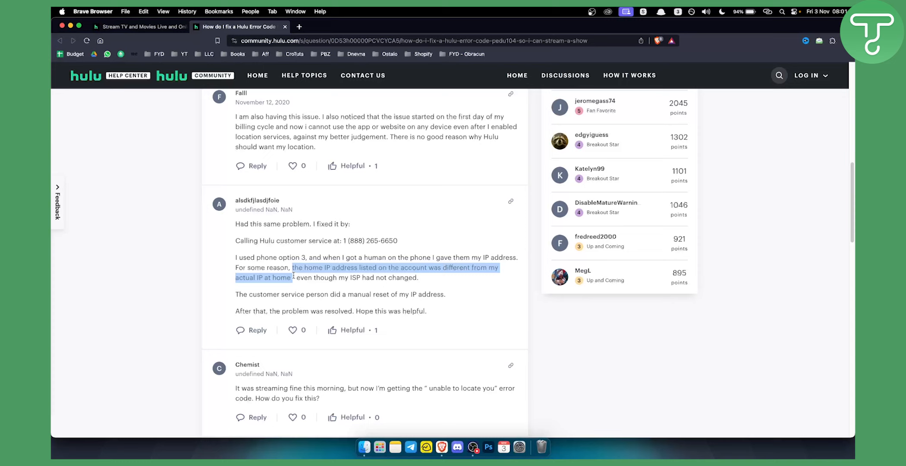
{"action": "mouse_move", "coordinate": [313, 278]}
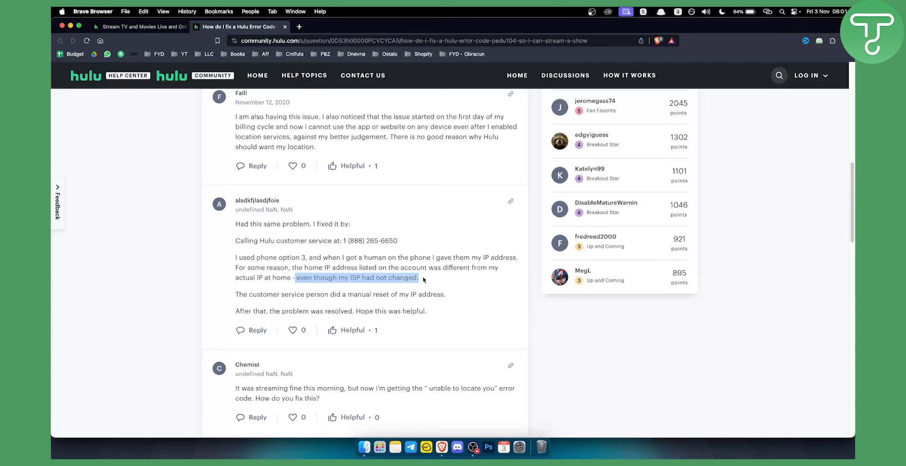
{"action": "left_click", "coordinate": [374, 294]}
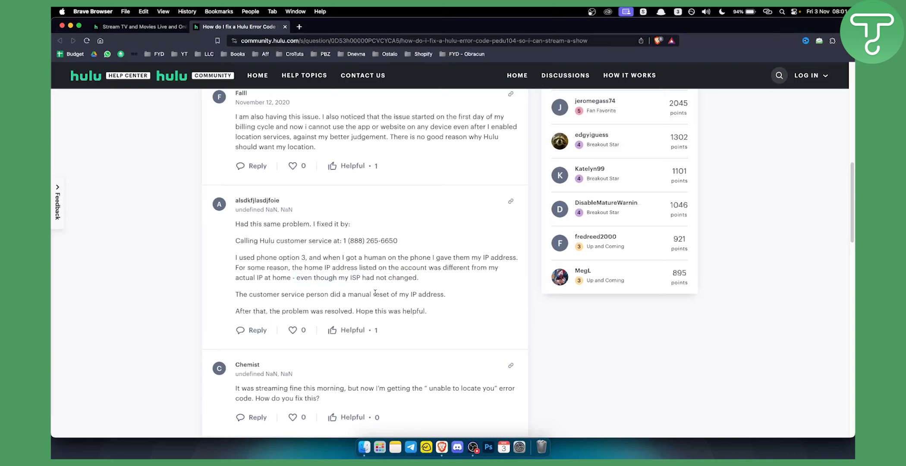
{"action": "mouse_move", "coordinate": [255, 309]}
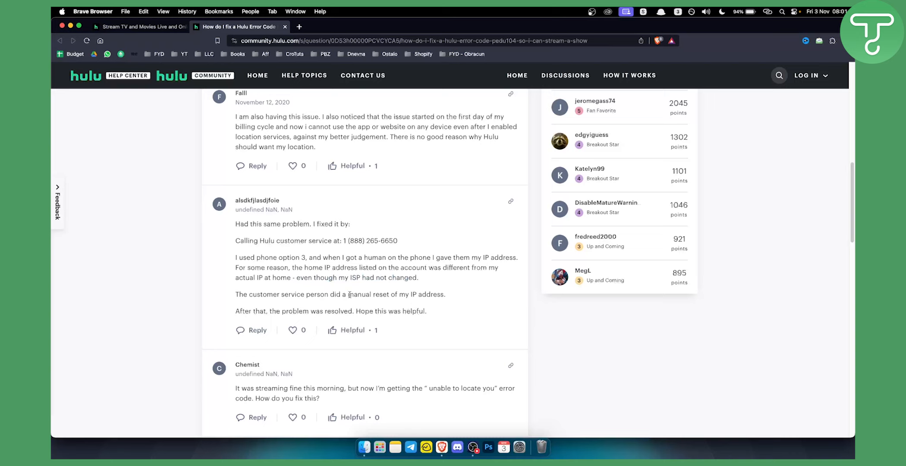
{"action": "mouse_move", "coordinate": [226, 274]}
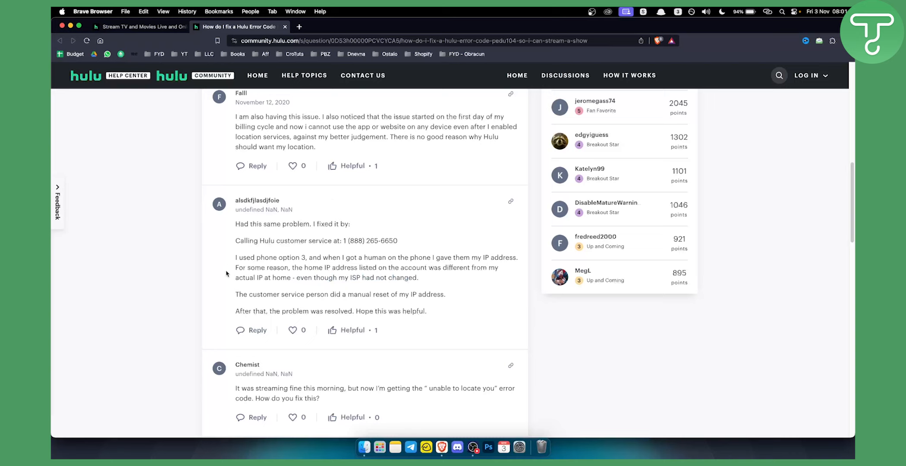
{"action": "mouse_move", "coordinate": [371, 249]}
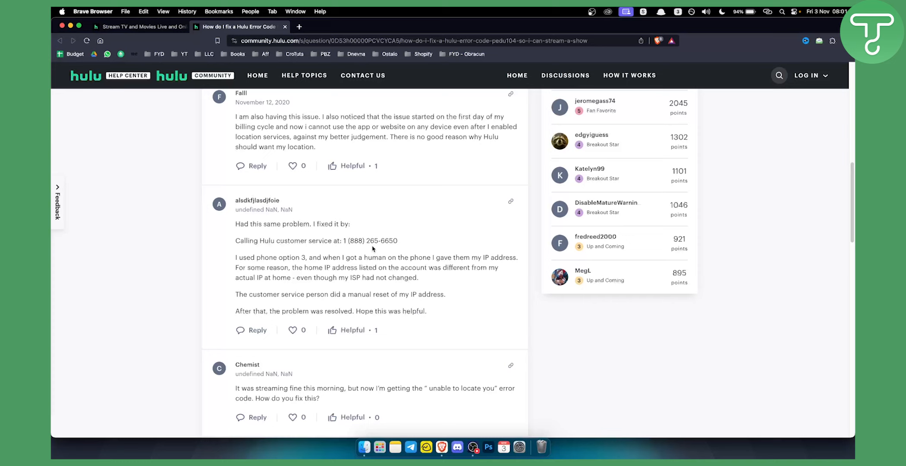
{"action": "mouse_move", "coordinate": [344, 240]}
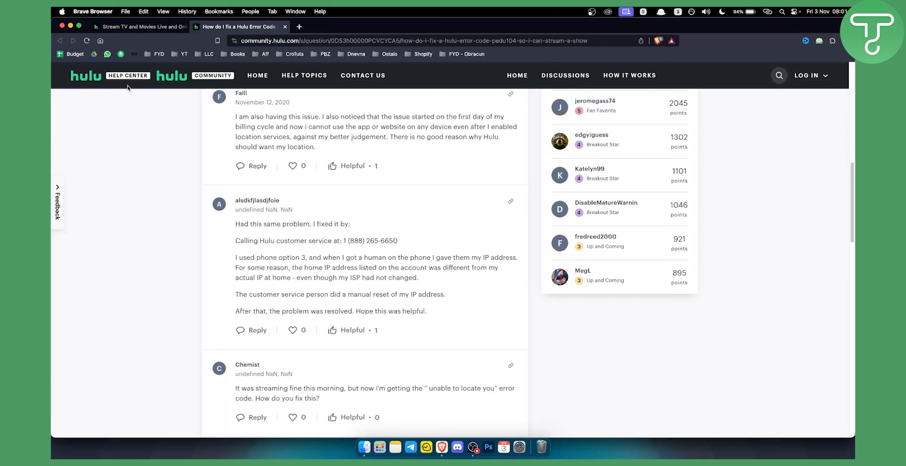
{"action": "mouse_move", "coordinate": [168, 157]}
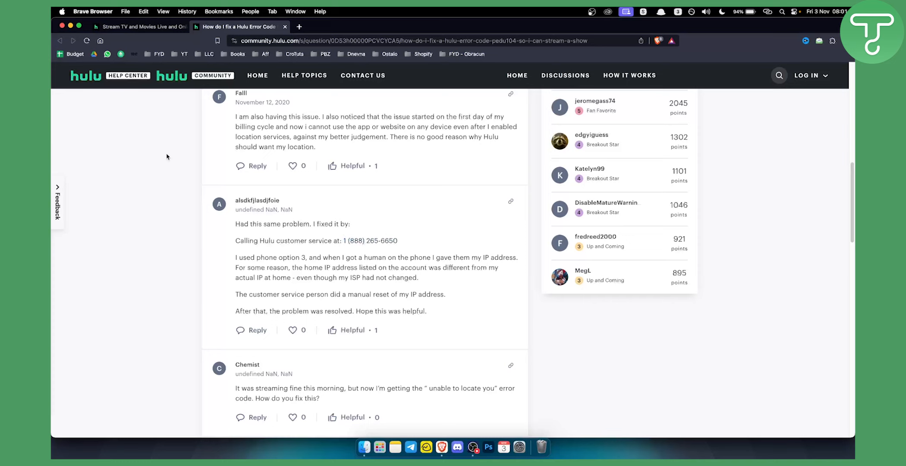
{"action": "mouse_move", "coordinate": [362, 75]}
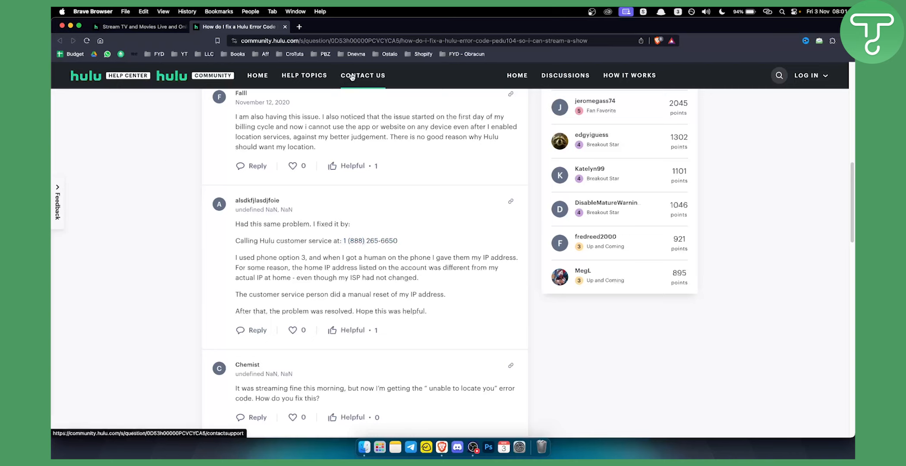
{"action": "mouse_move", "coordinate": [420, 265]}
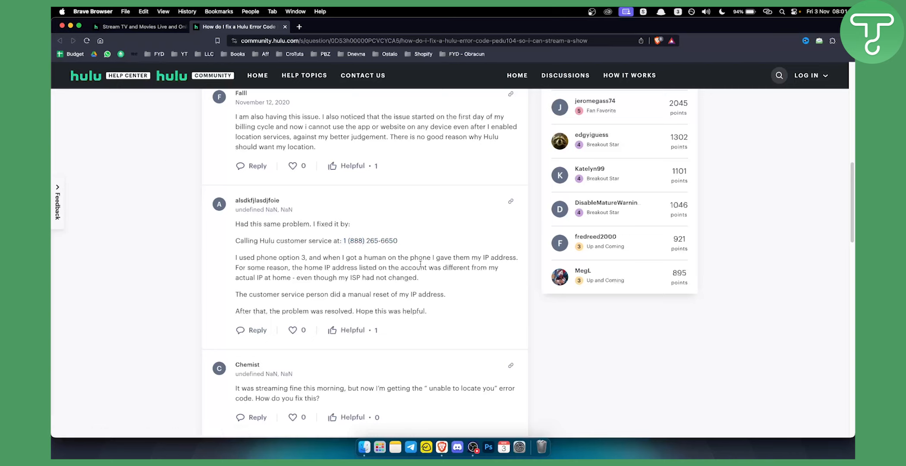